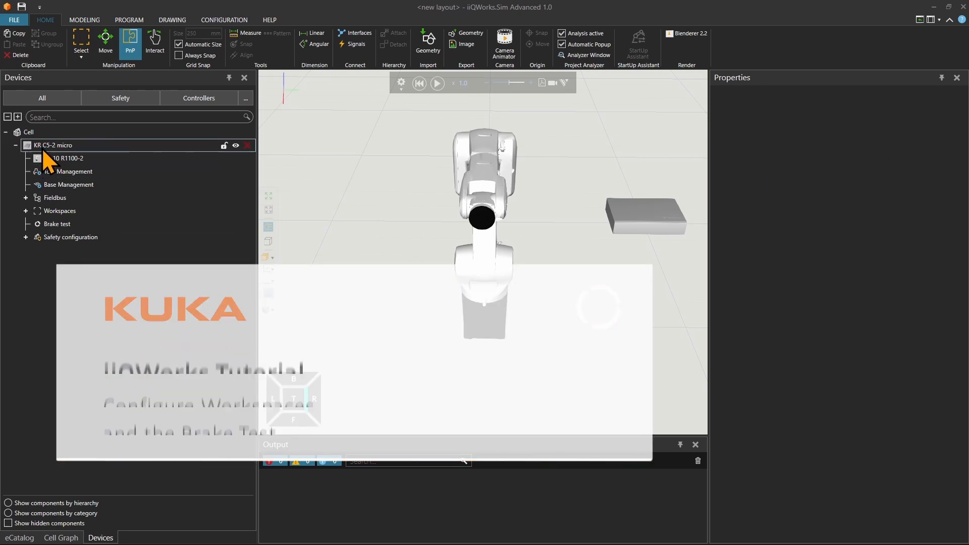
Select the KR 10 R1100-2 robot and show the KR C5-2 micro Workspaces overview.
click(62, 158)
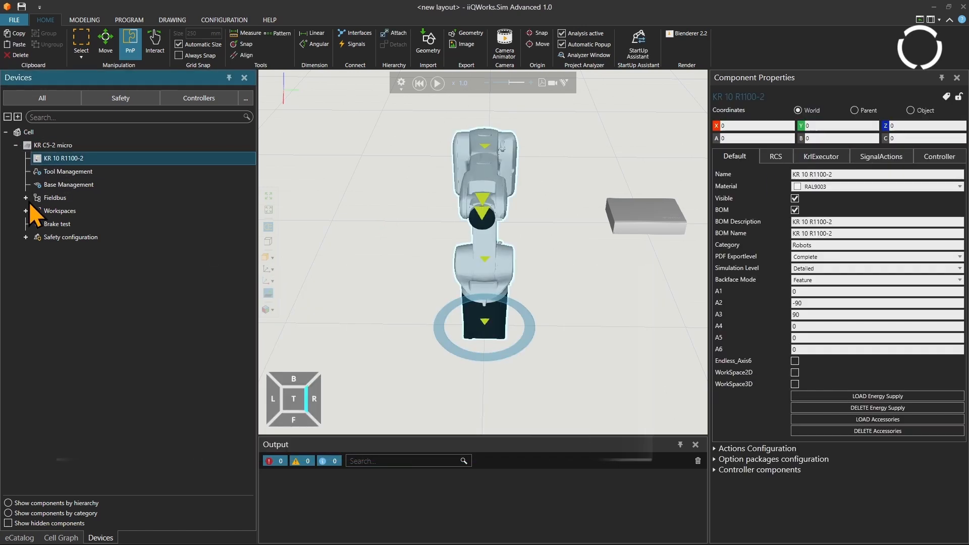
click(24, 198)
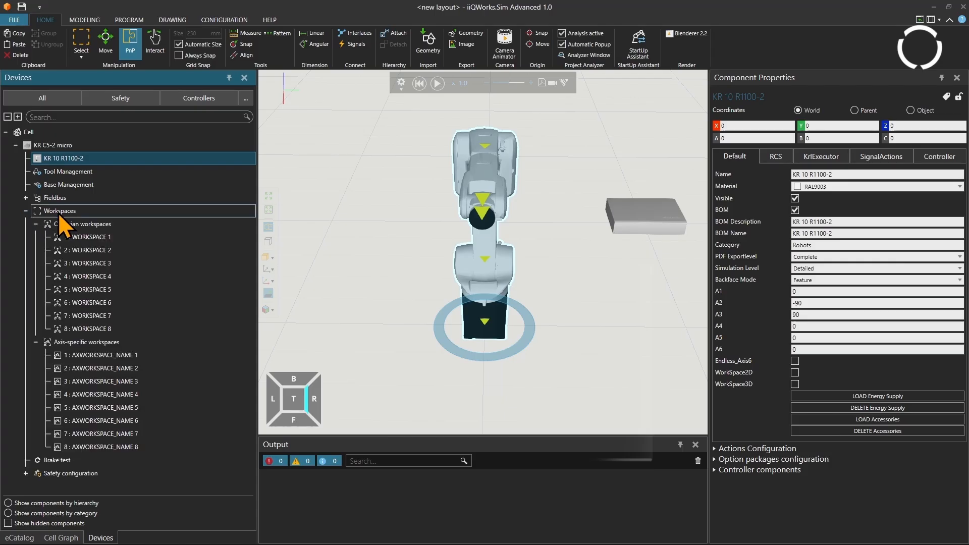
click(59, 210)
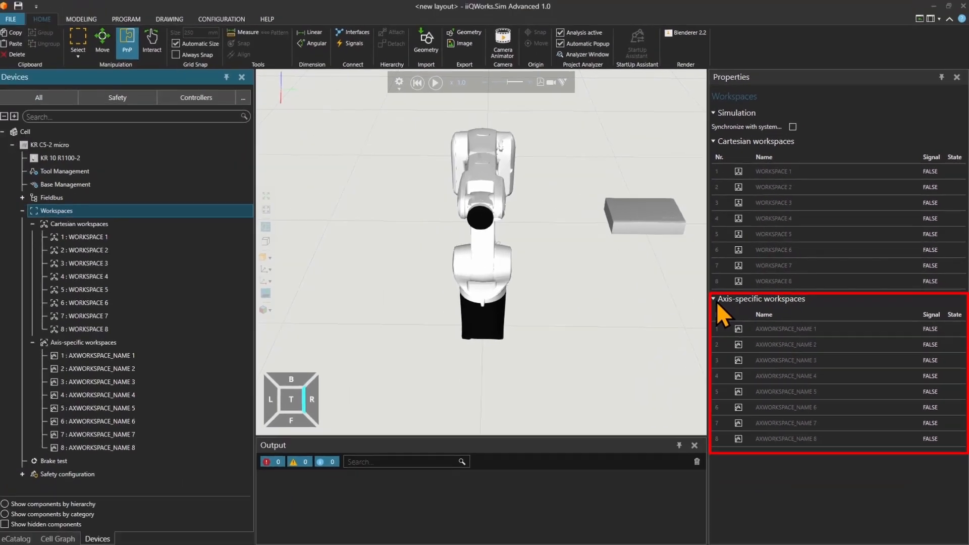
Set Cartesian workspace 1's origin to X, Y, Z 200 with A rotated 35.
click(81, 224)
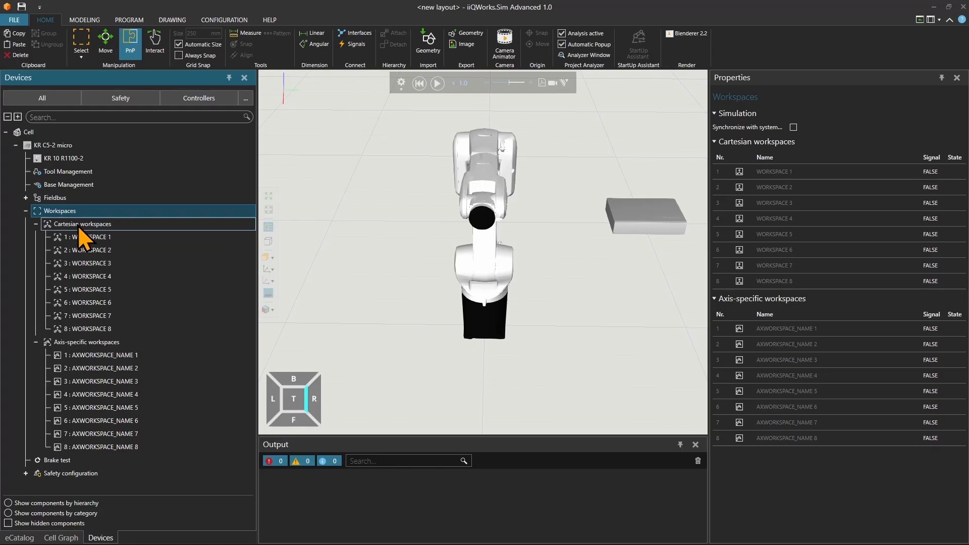
click(94, 237)
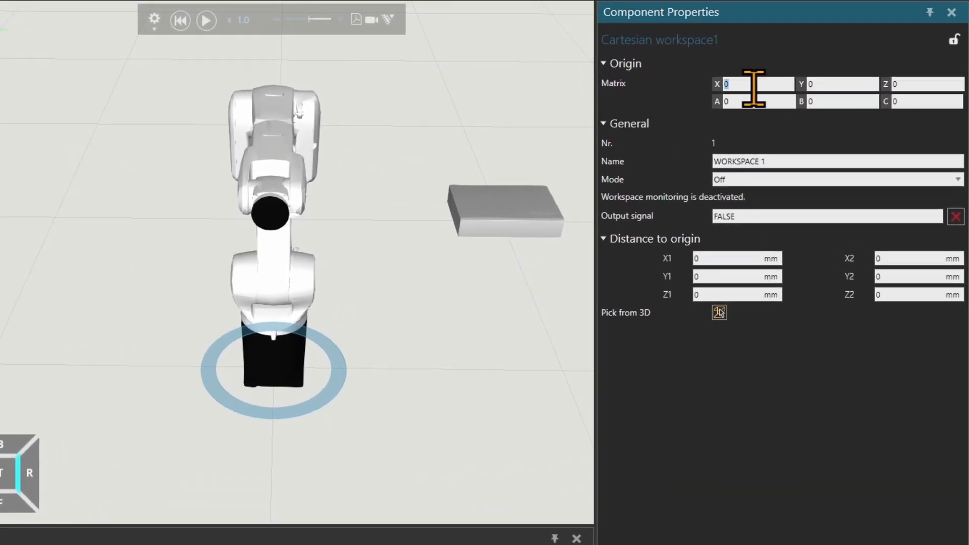
text(200)
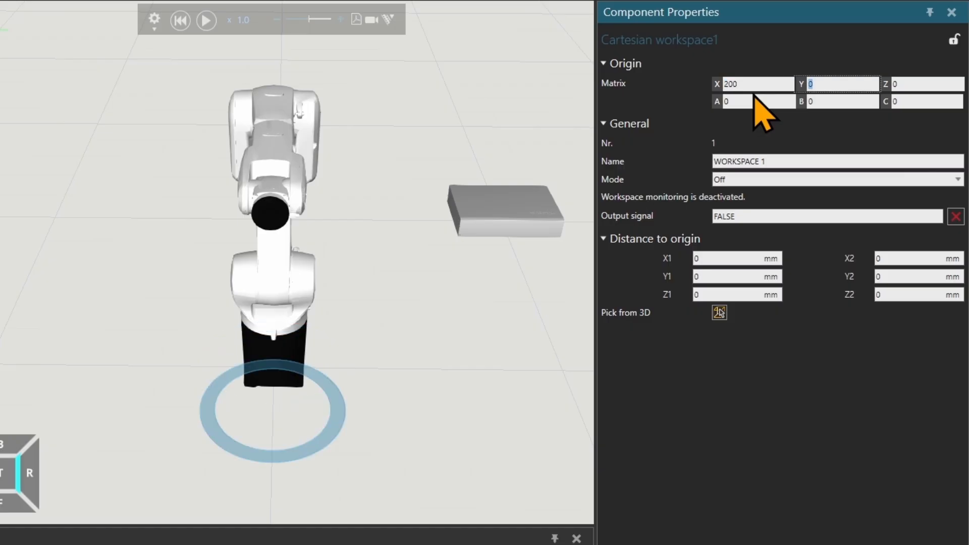
text(200)
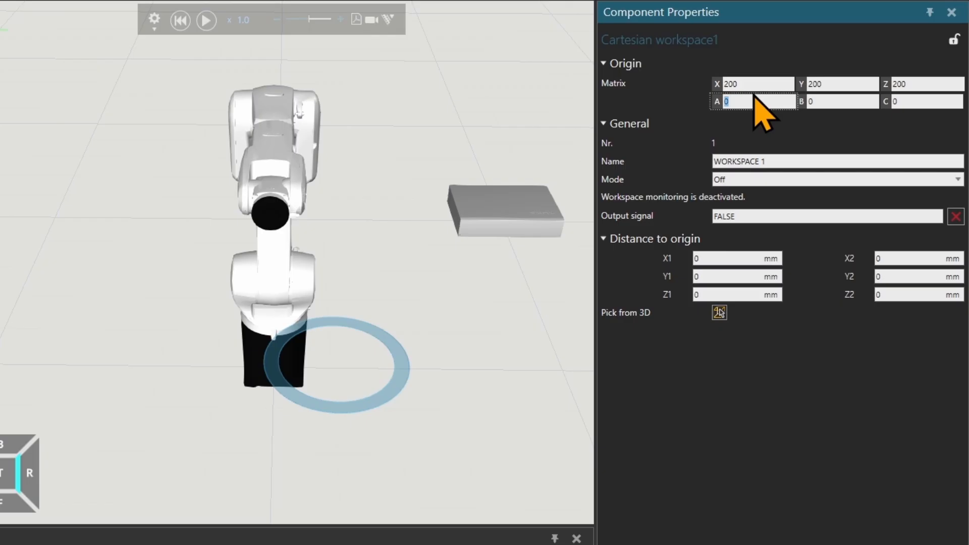
text(35)
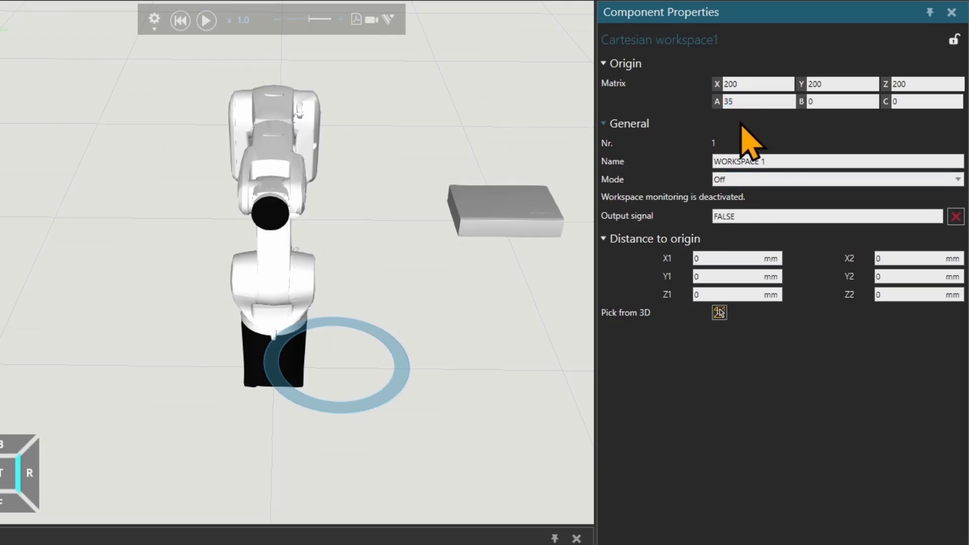
Rename Cartesian workspace 1 to MyFirstWorkspace.
double_click(739, 161)
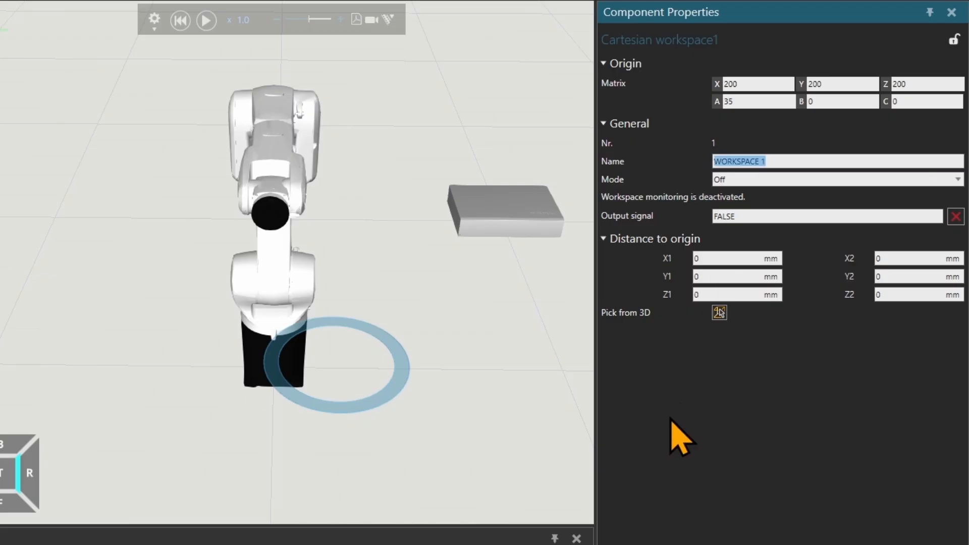
text(MyFr)
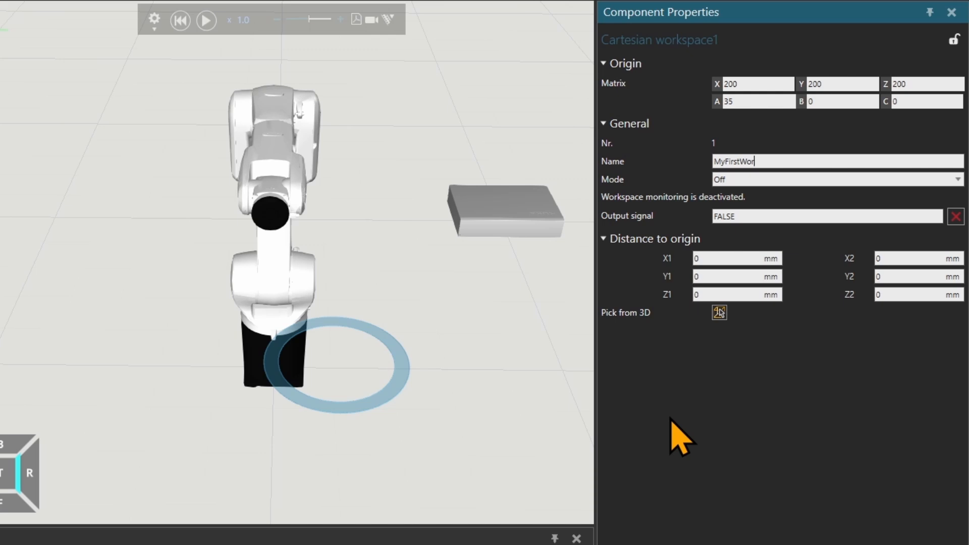
text(kspace)
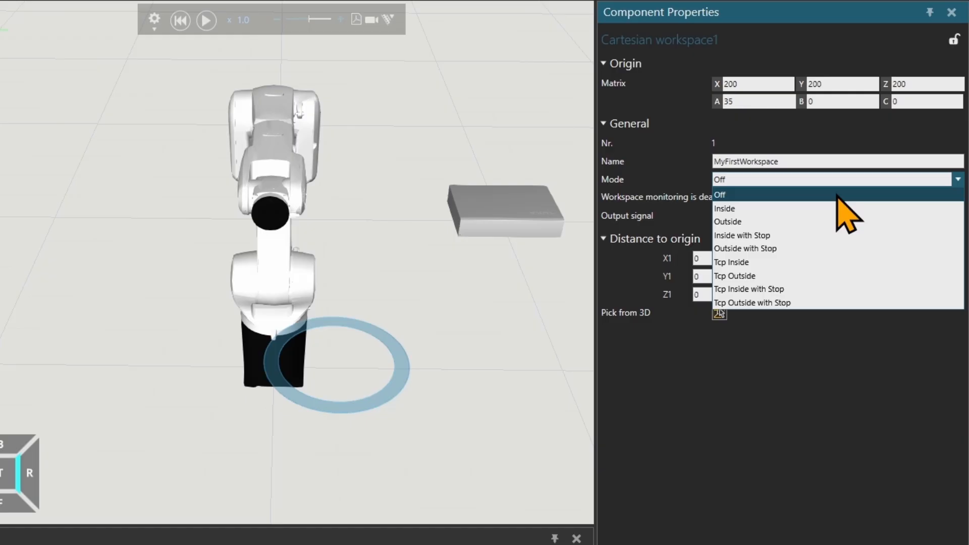
mouse_move(827, 216)
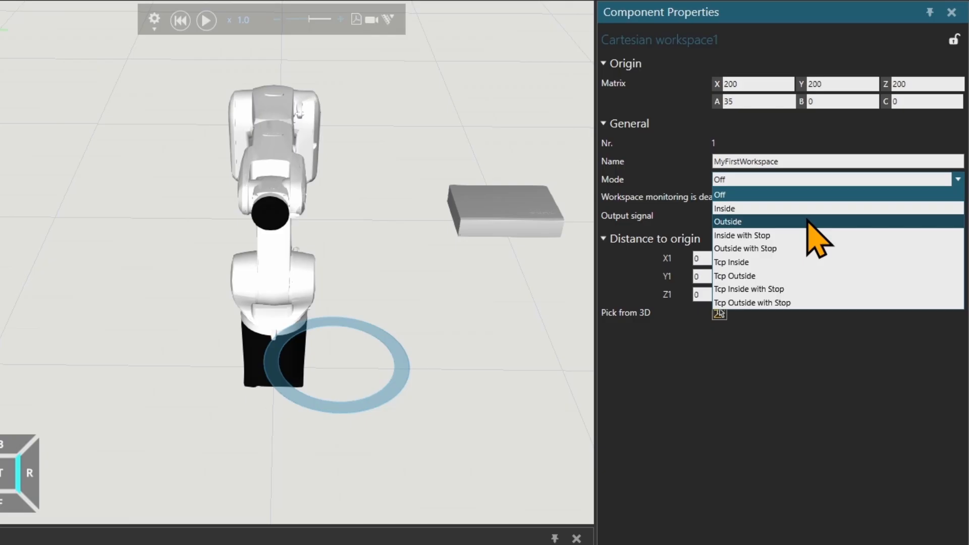
mouse_move(772, 236)
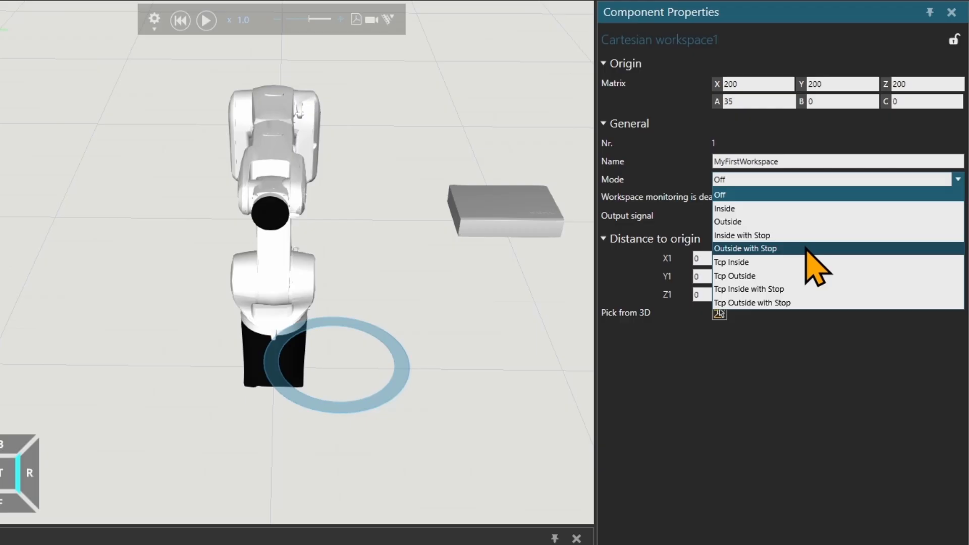
mouse_move(815, 277)
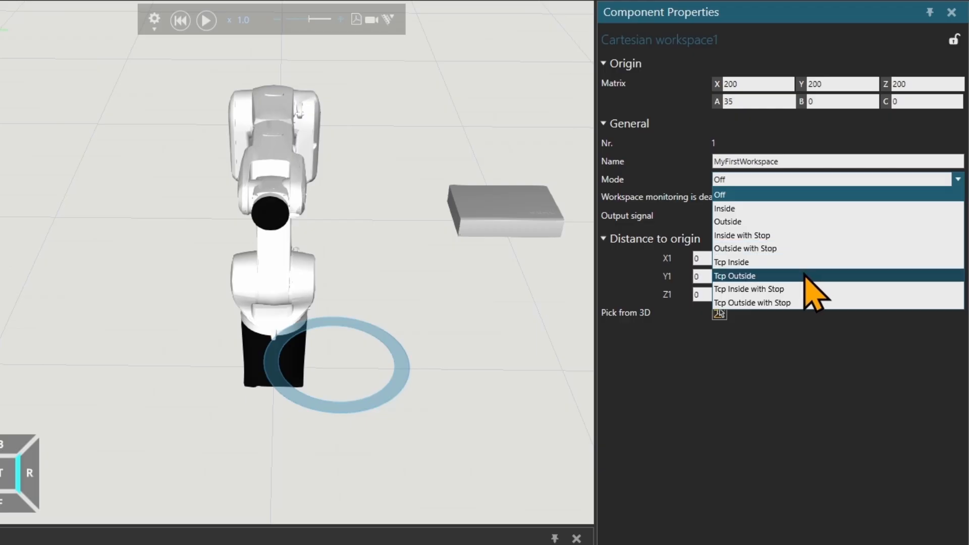
mouse_move(803, 294)
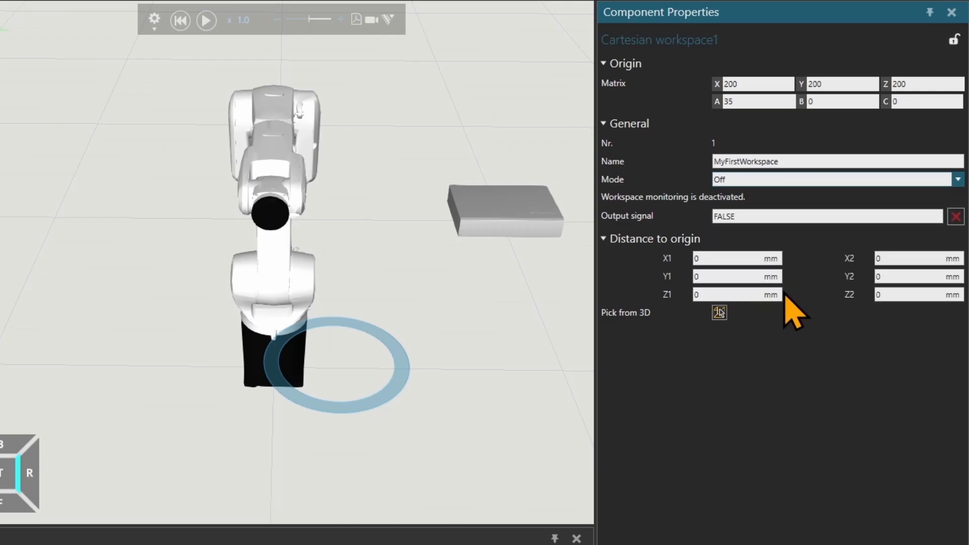
Set MyFirstWorkspace to Tcp Inside with Stop, output signal 150, spanning -100 to 200 mm.
click(835, 180)
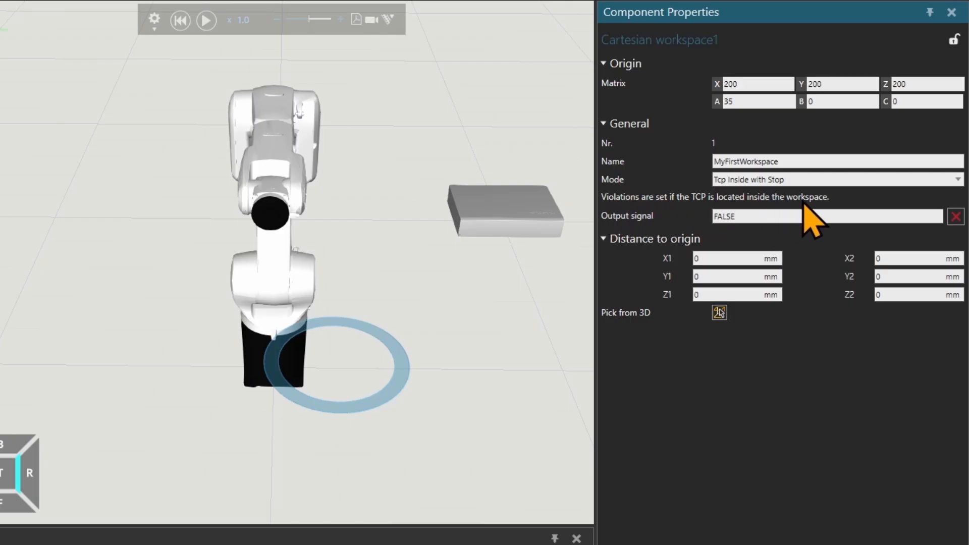
text(1)
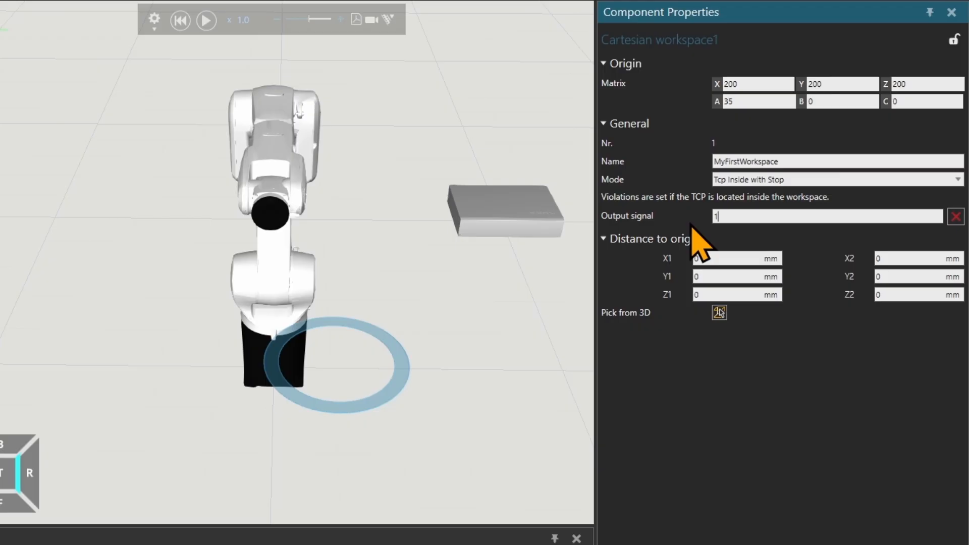
text(50)
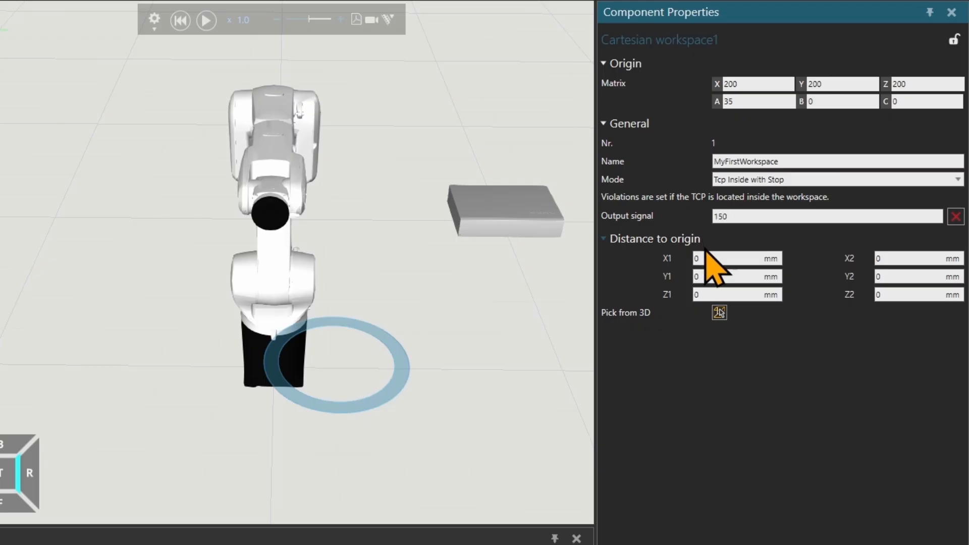
text(-100)
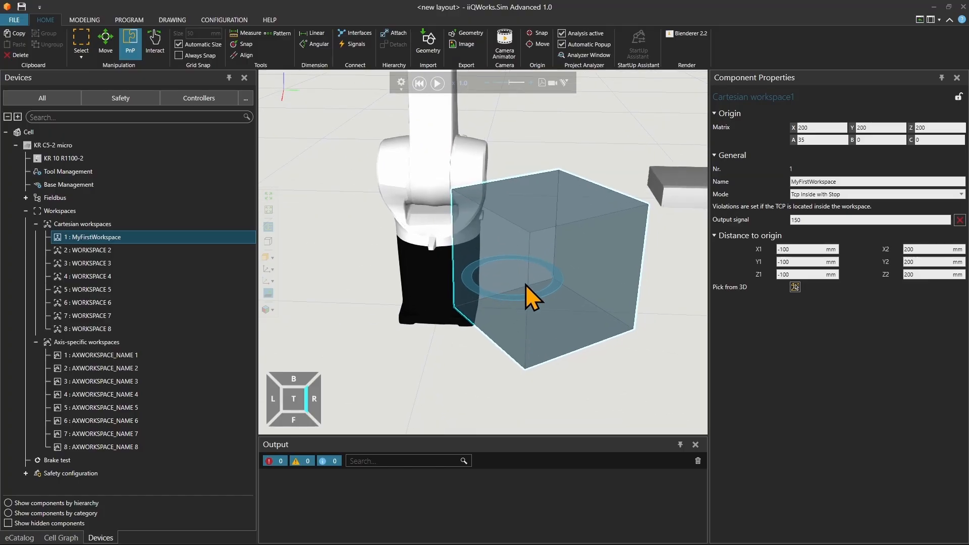
Show the eCatalog's Miscellaneous collection of the iiQWorks.Sim library.
click(105, 40)
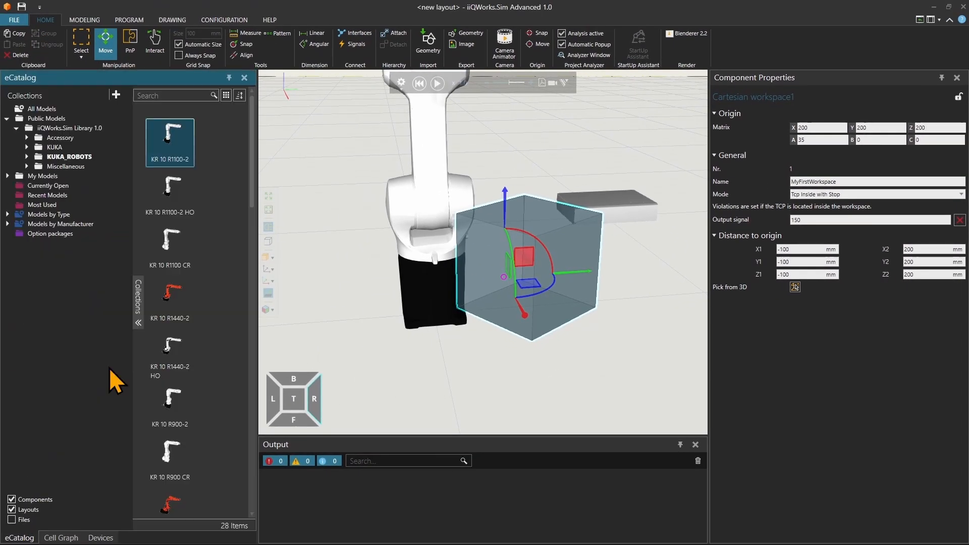
mouse_move(64, 180)
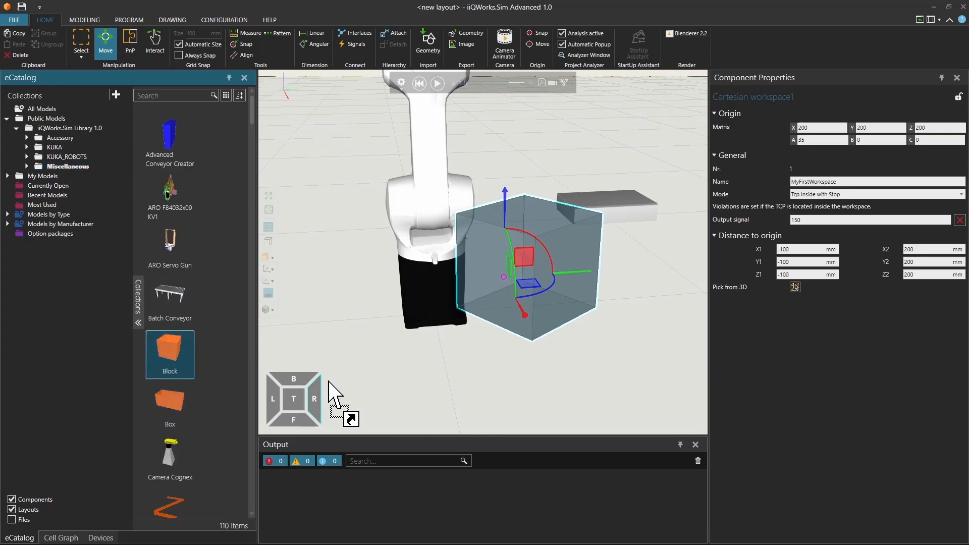
Drop a 1000 mm Block into the cell and move it beside the robot.
click(130, 39)
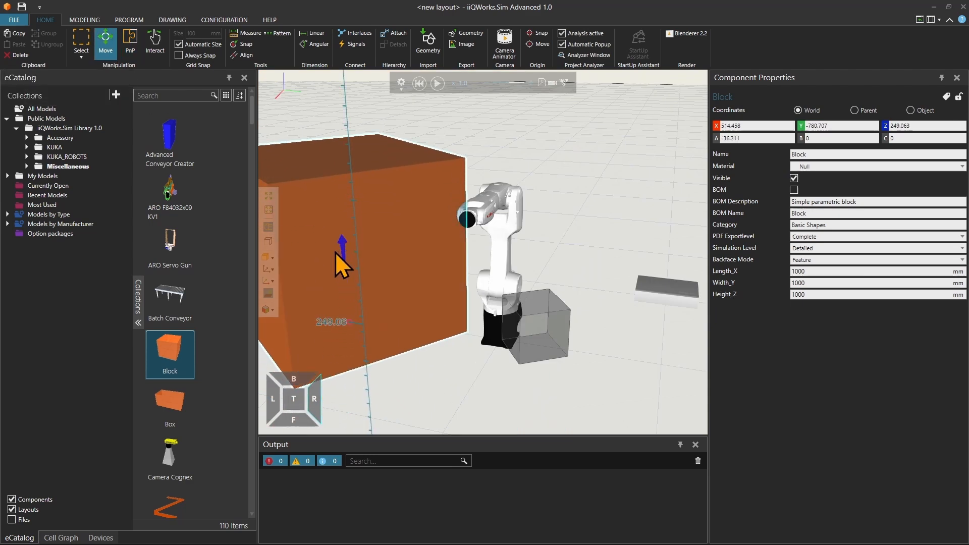
drag(343, 250, 346, 285)
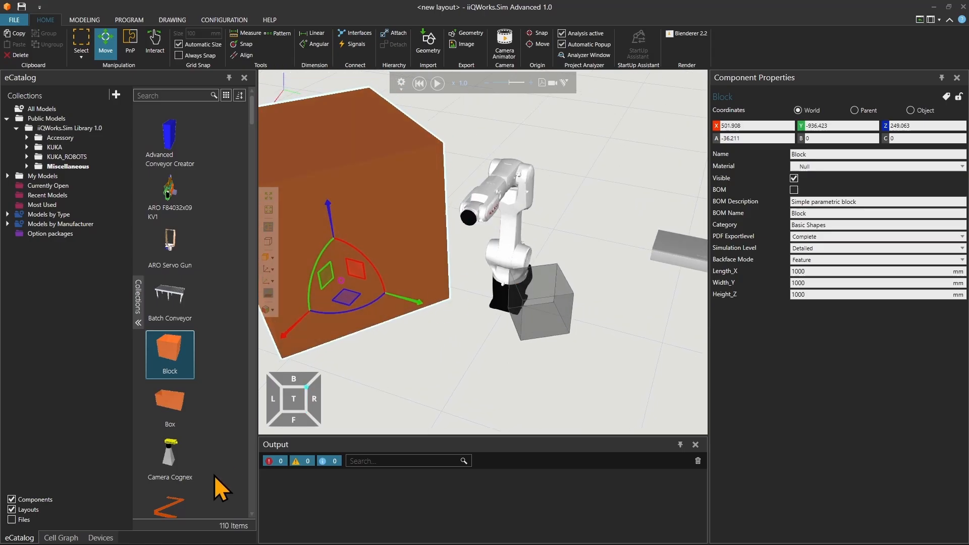
click(100, 537)
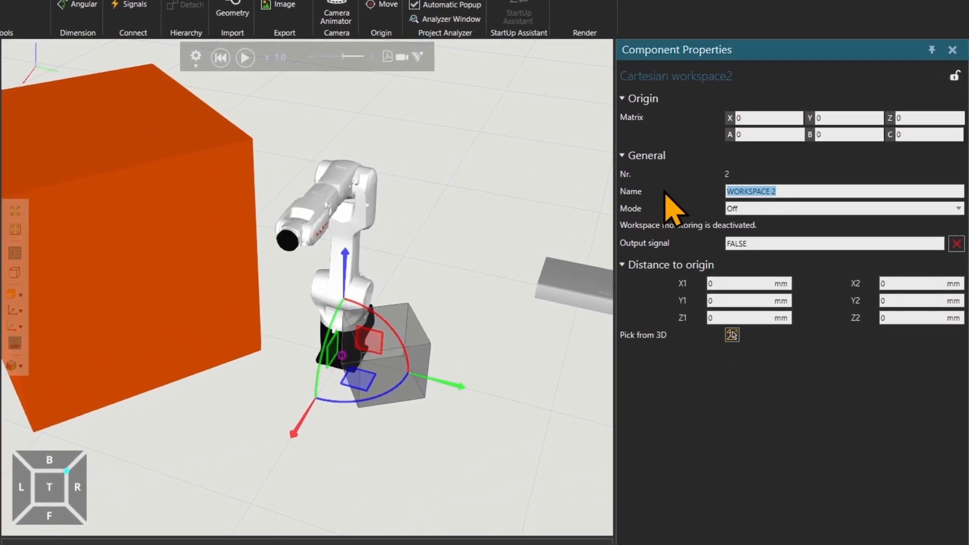
Name Cartesian workspace 2 Block, matching the block's origin, -500 to 500 mm and 0 to 1000 high.
text(Block)
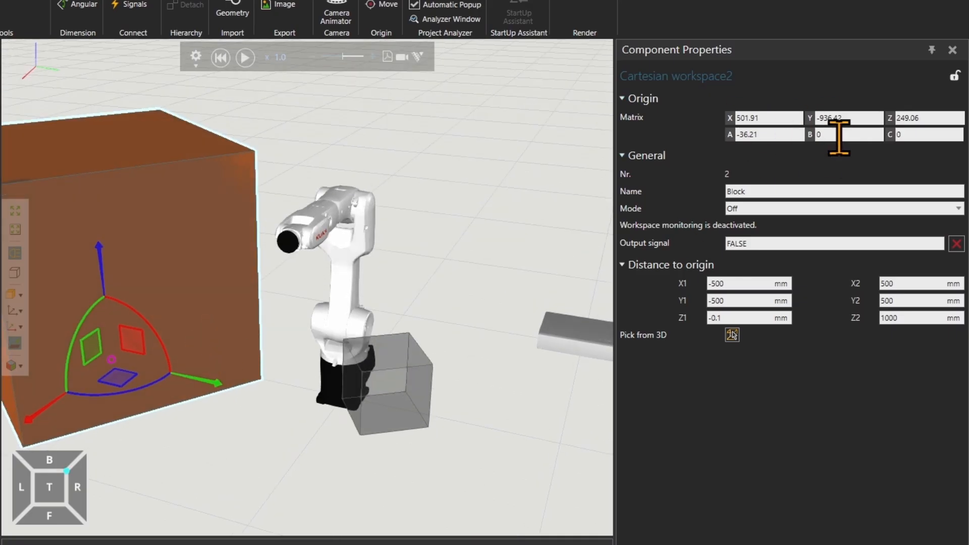
click(748, 283)
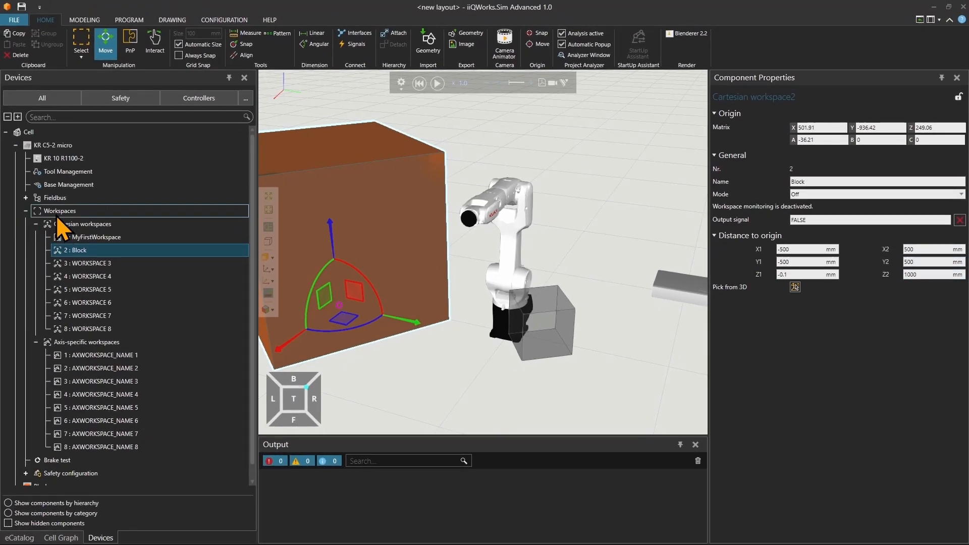
Review the workspaces overview and select the first axis-specific workspace's settings.
click(60, 211)
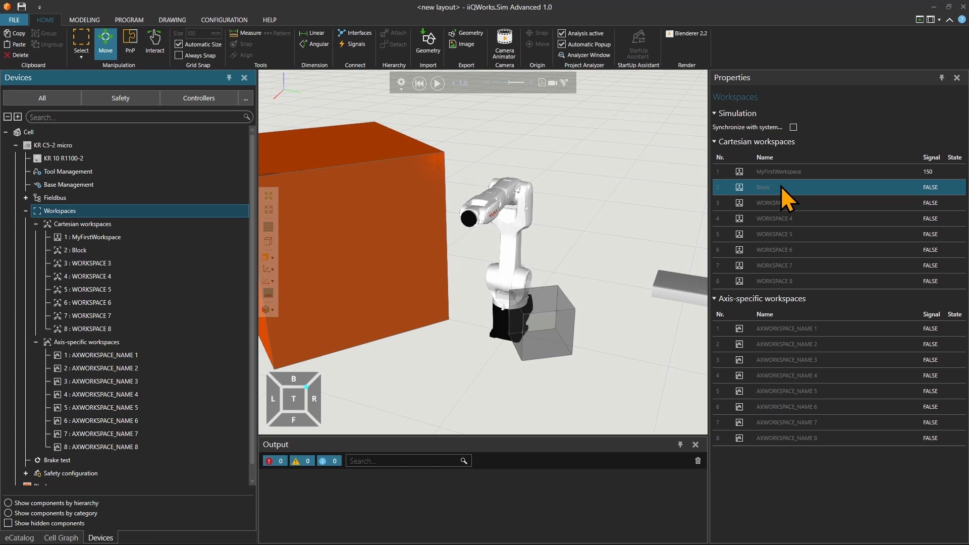
click(88, 342)
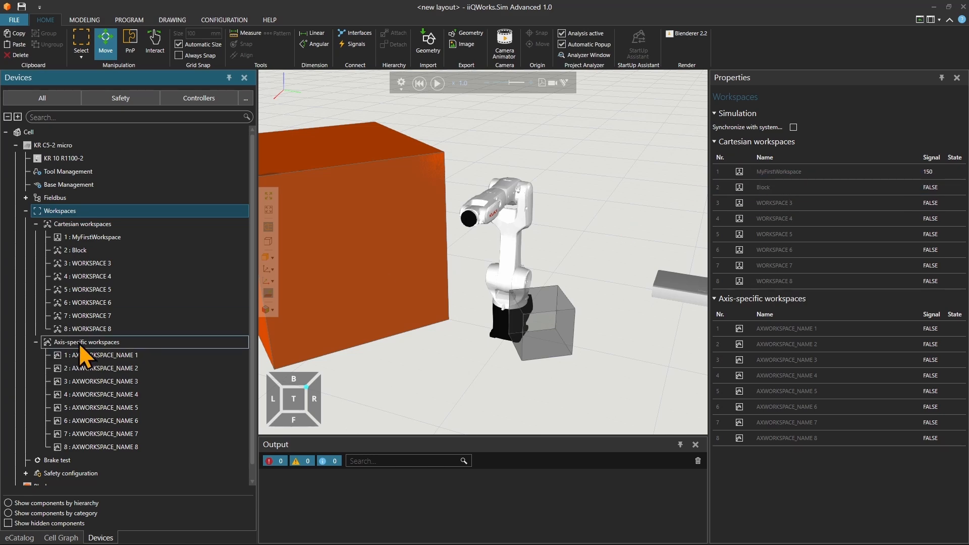
click(87, 343)
text(AXWORKSPACE_M)
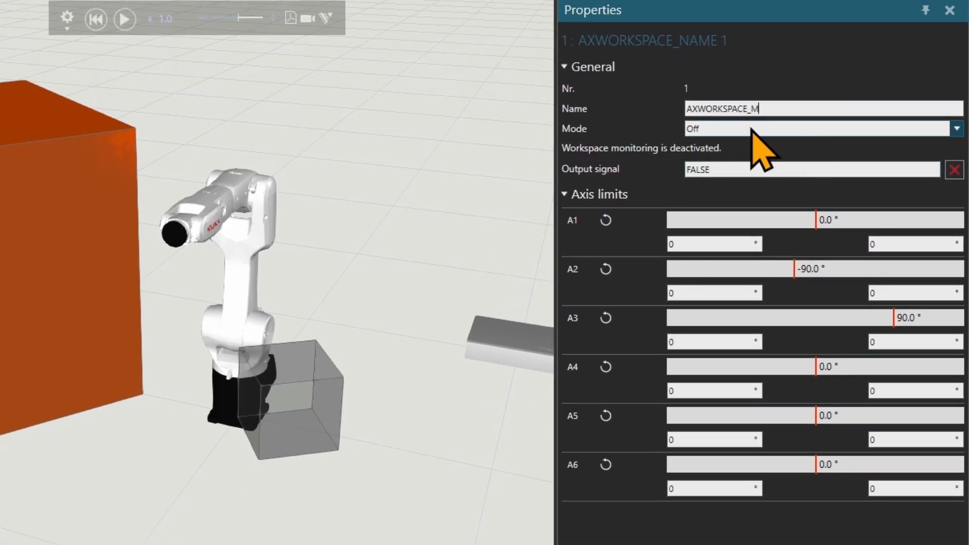
Set AXWORKSPACE_MyFirst to Outside with Stop and limit A1 to -90/90.
click(955, 128)
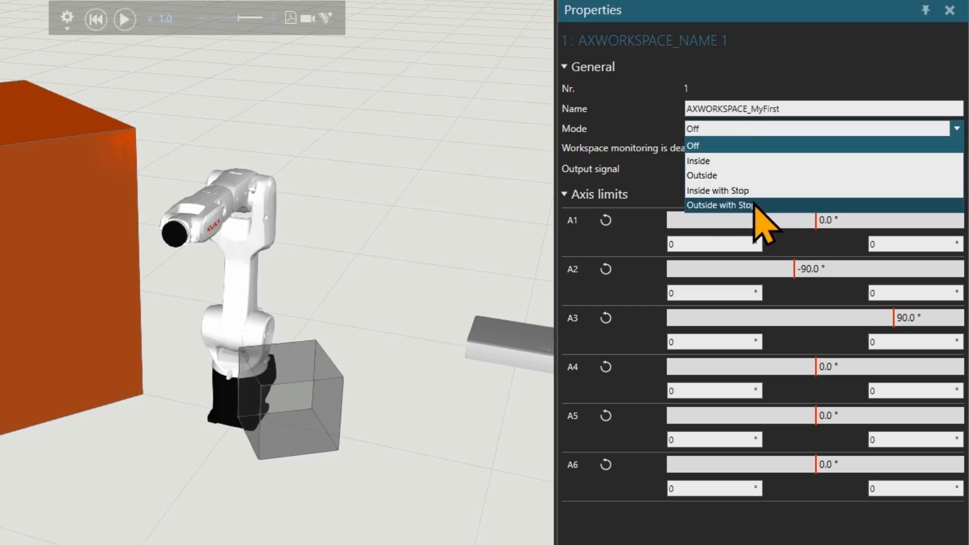
click(719, 205)
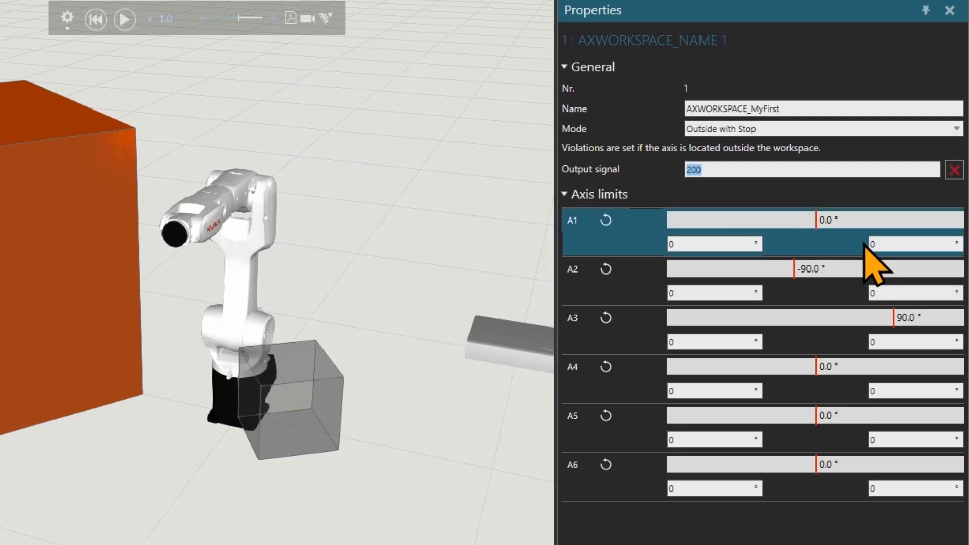
click(713, 243)
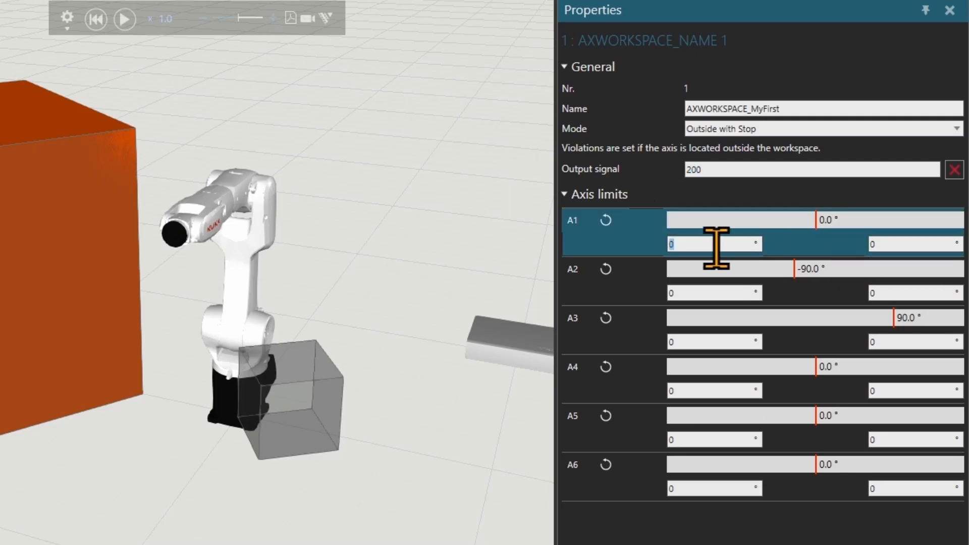
text(-90)
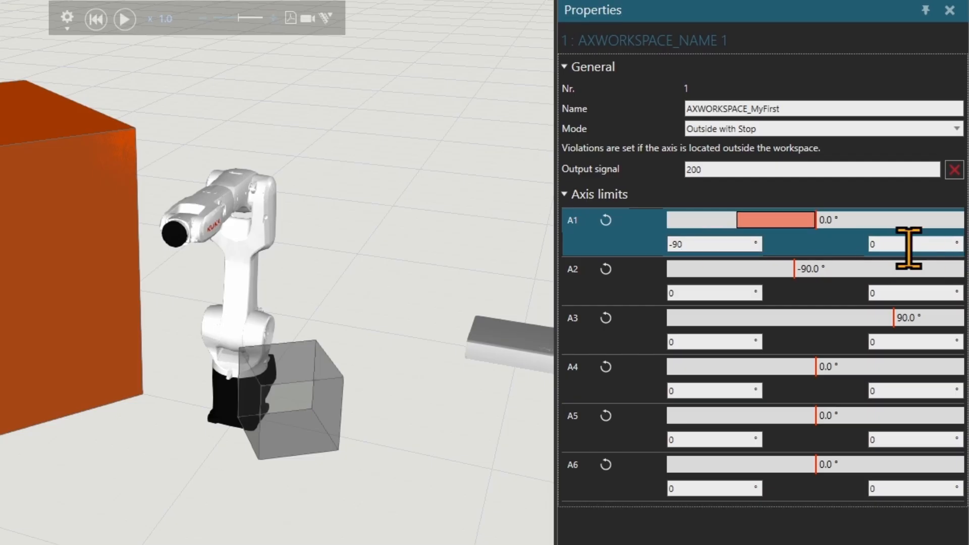
text(90)
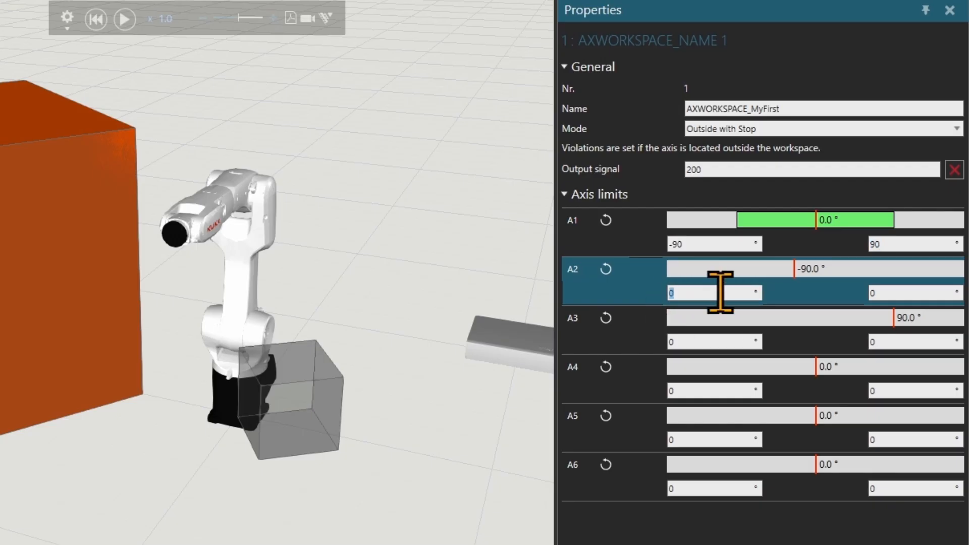
Limit A2 to -180/0 and A3 to -90/120, then review the workspace with signal 200 in the overview.
text(-180)
click(714, 341)
text(-90)
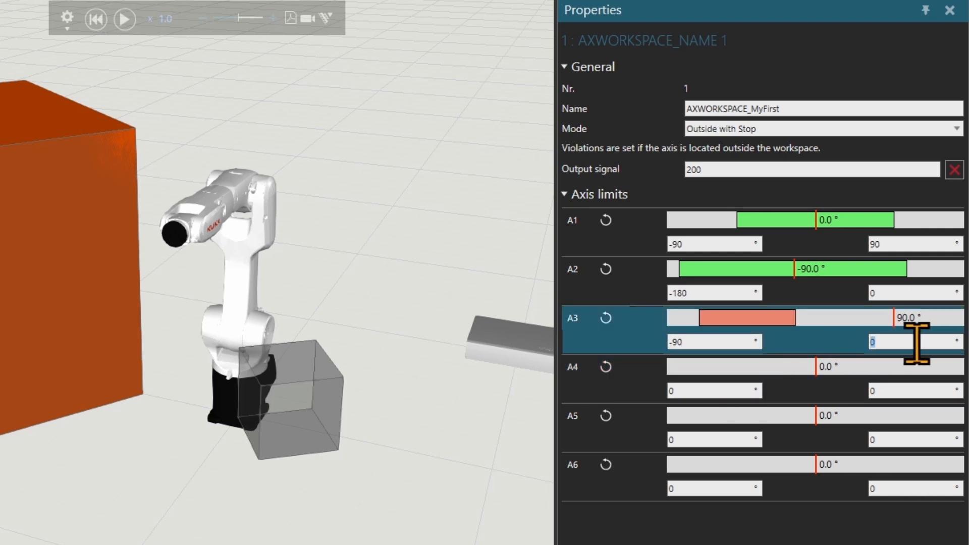
text(120)
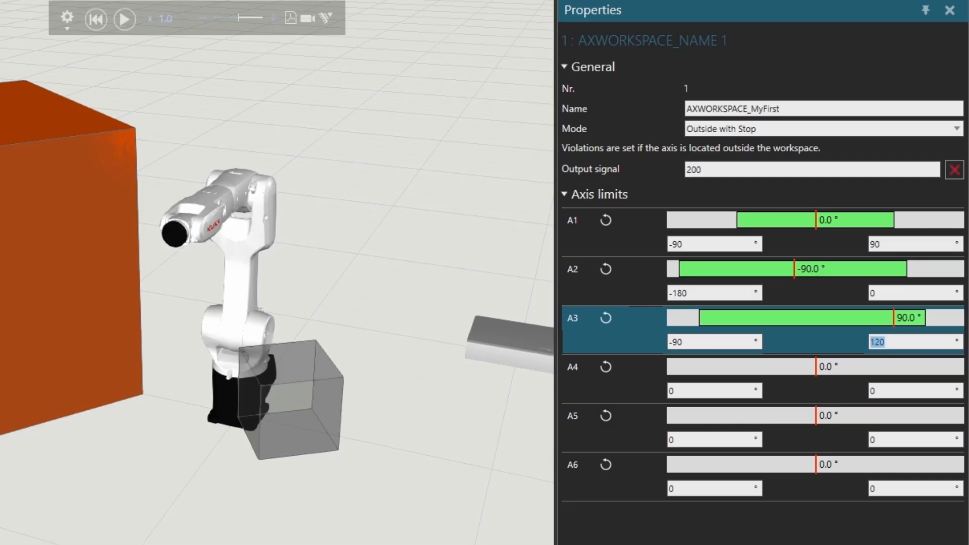
click(714, 390)
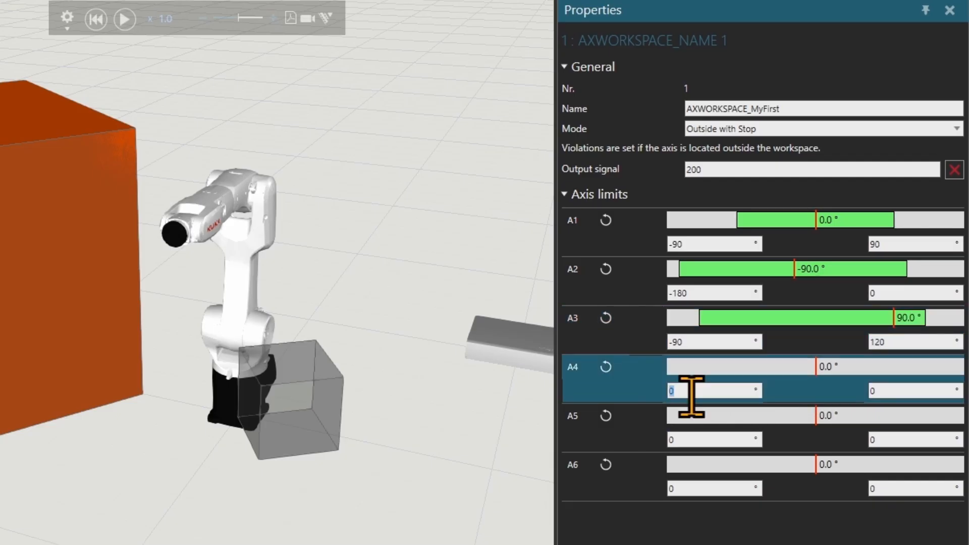
click(713, 439)
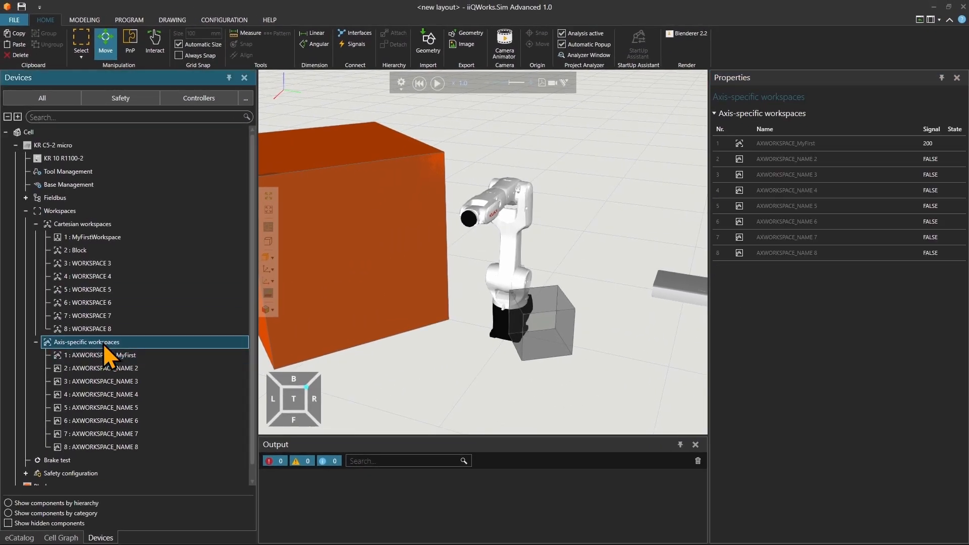
click(803, 143)
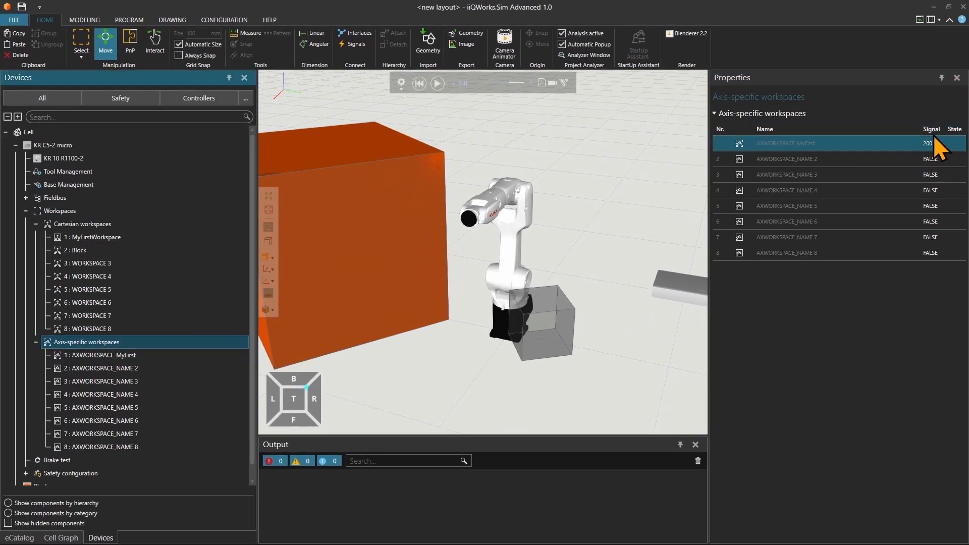
mouse_move(56, 460)
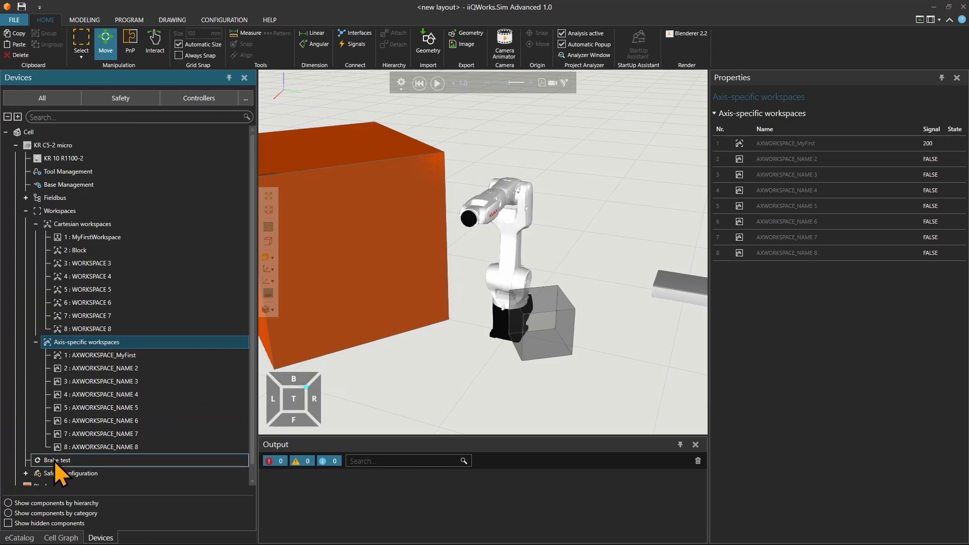
Bring up the brake test configuration and toggle the force brake test on, off and on.
click(58, 460)
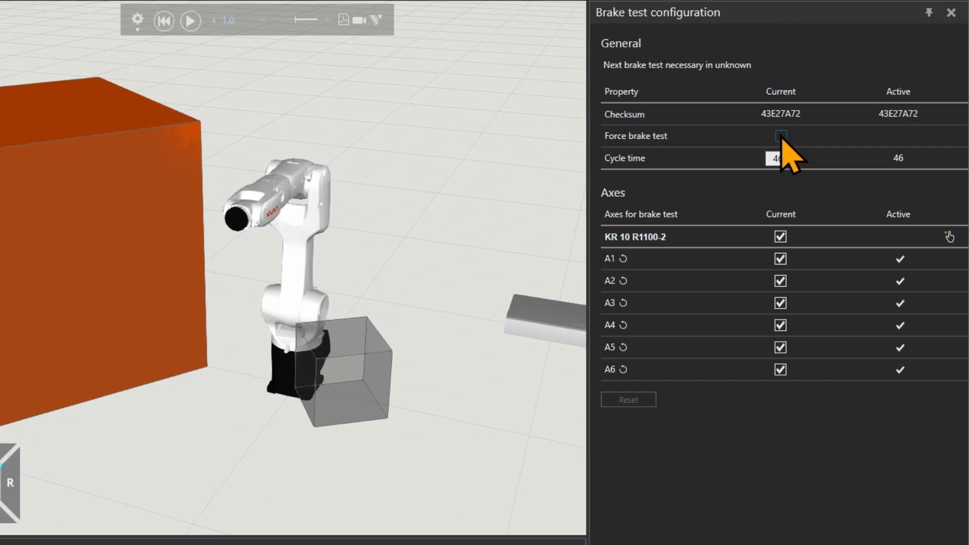
click(780, 137)
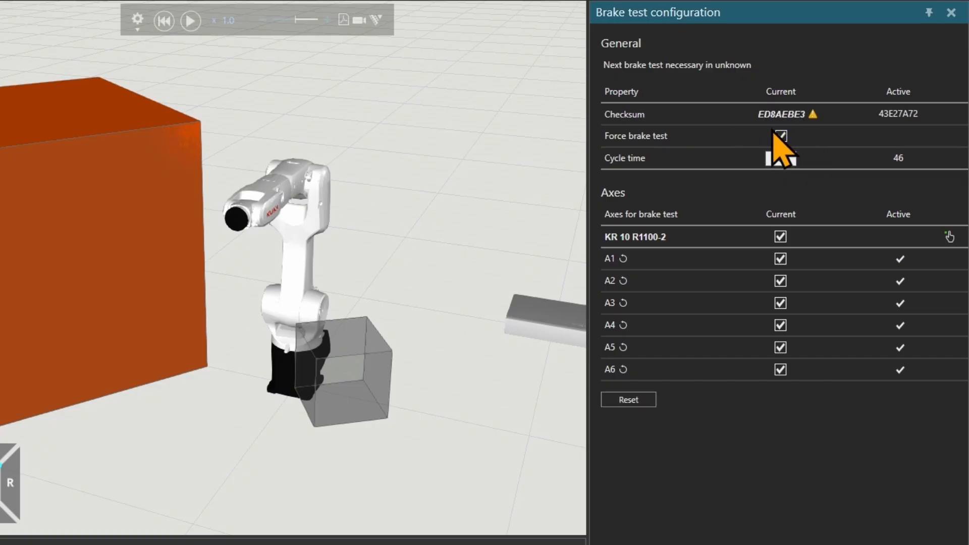
click(780, 135)
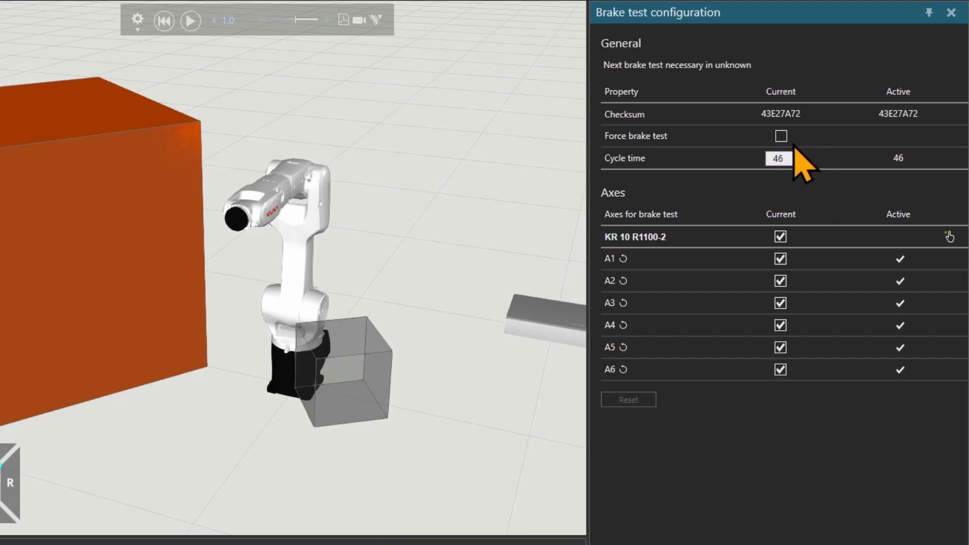
click(780, 137)
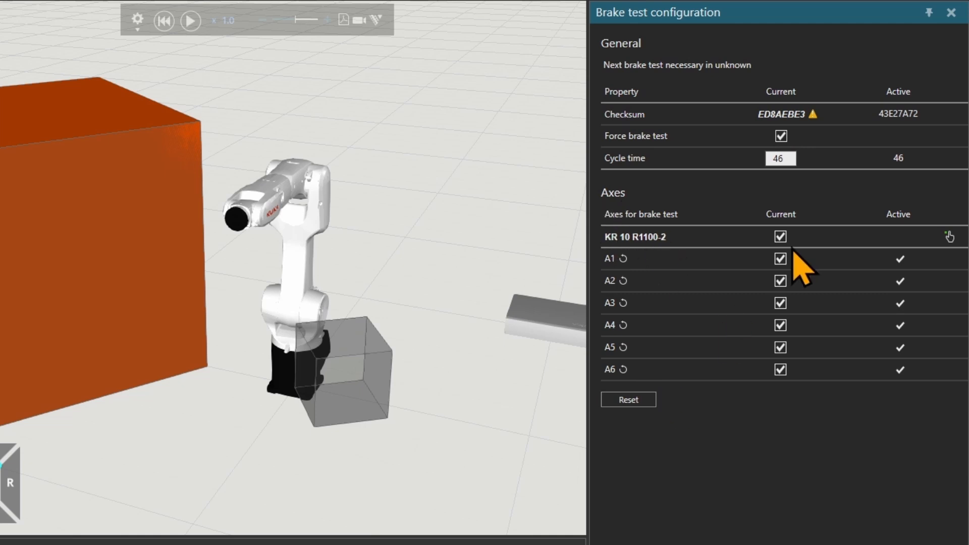
Toggle axes A2 and A3, then reset so force brake test is off with all six axes included.
click(780, 236)
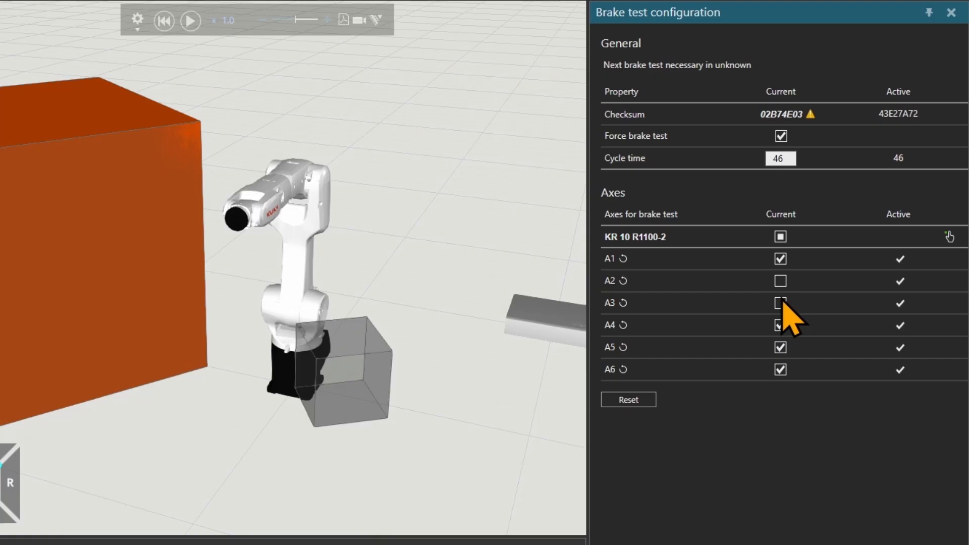
click(780, 281)
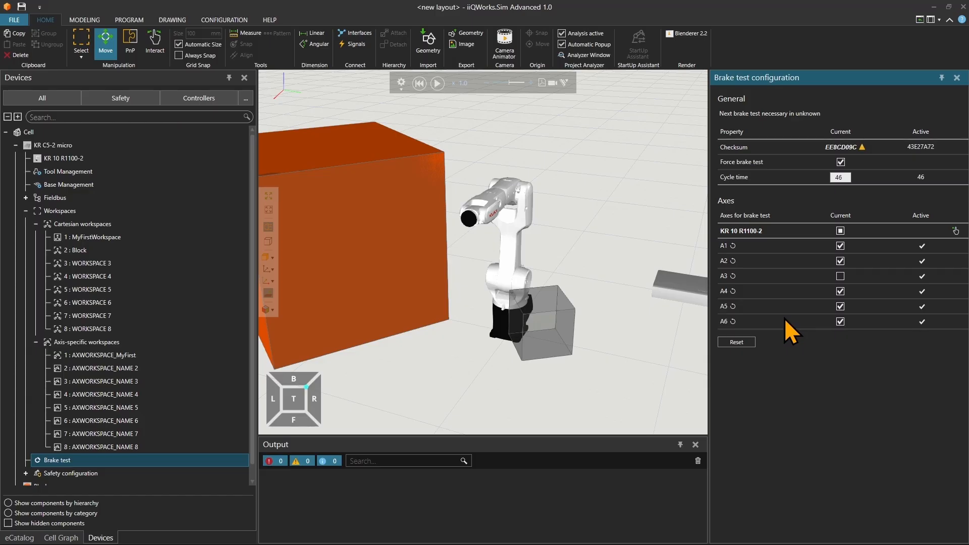
click(840, 276)
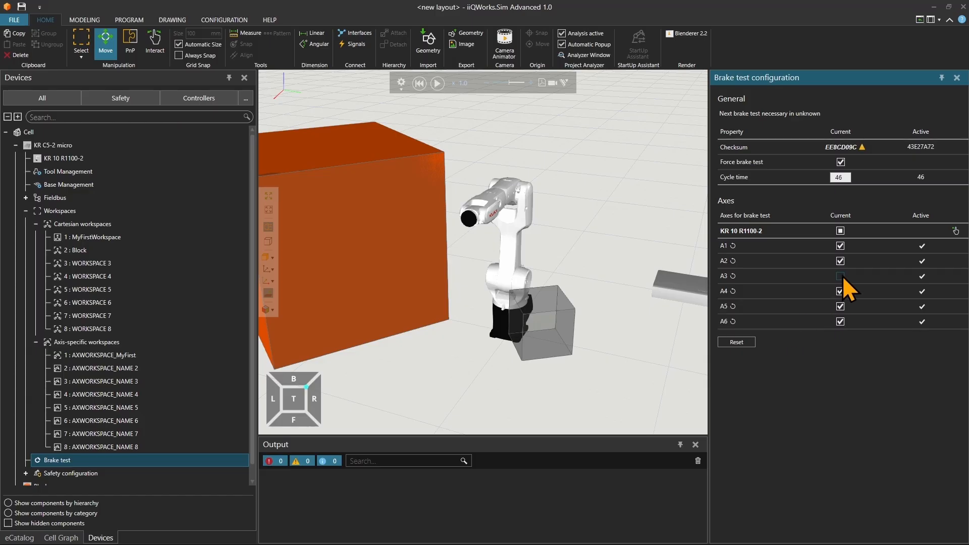
click(839, 276)
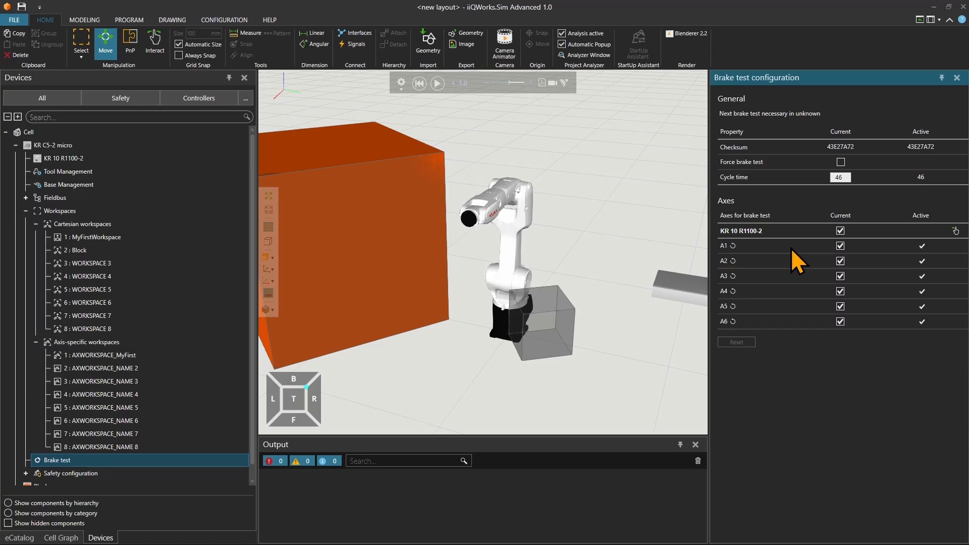